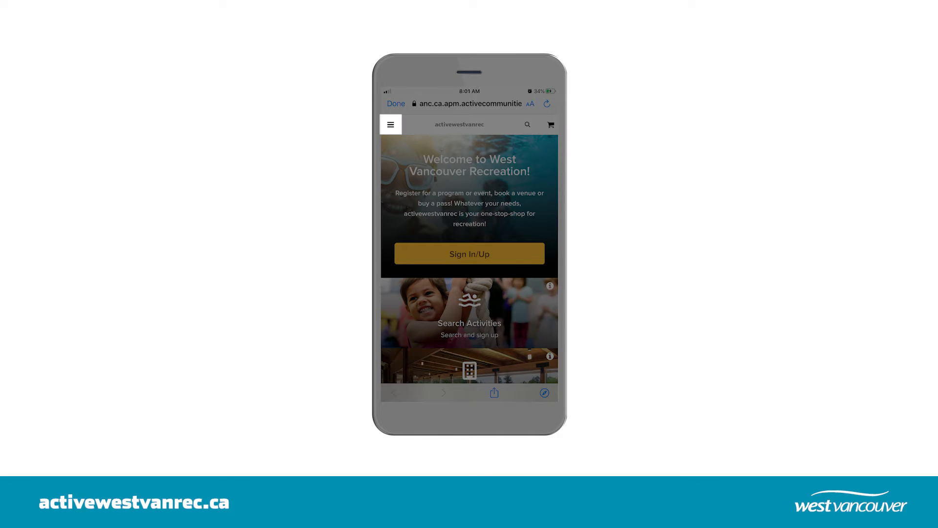
Use the mobile menu's full-site link to load the desktop activewestvanrec site
{"action": "left_click", "coordinate": [391, 125]}
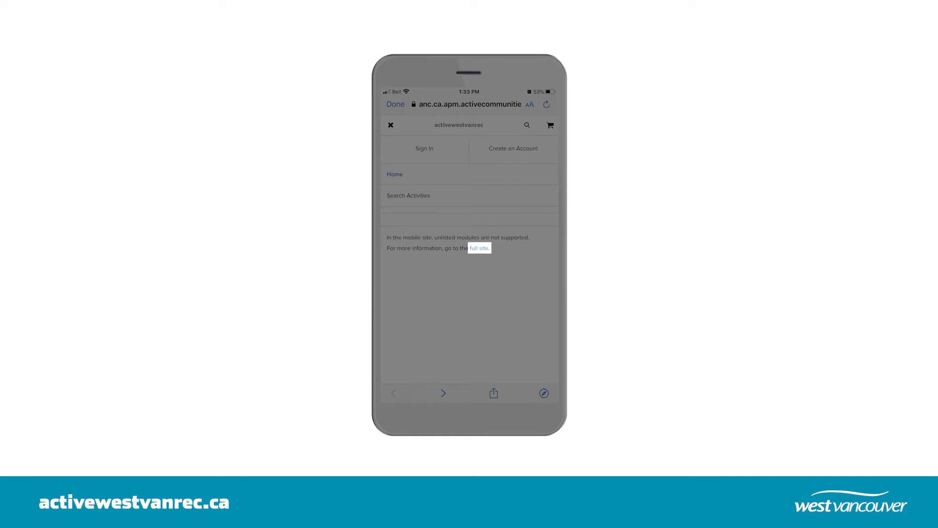
{"action": "left_click", "coordinate": [479, 248]}
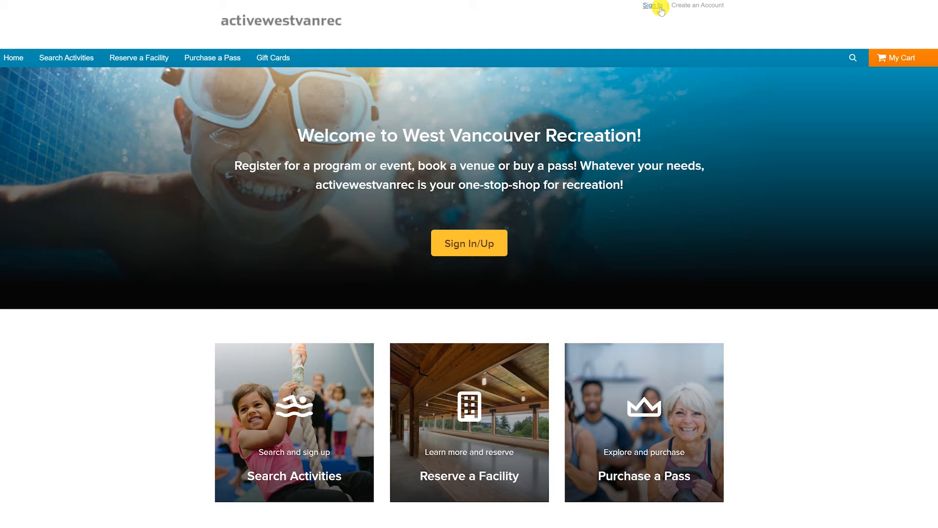
{"action": "mouse_move", "coordinate": [698, 5]}
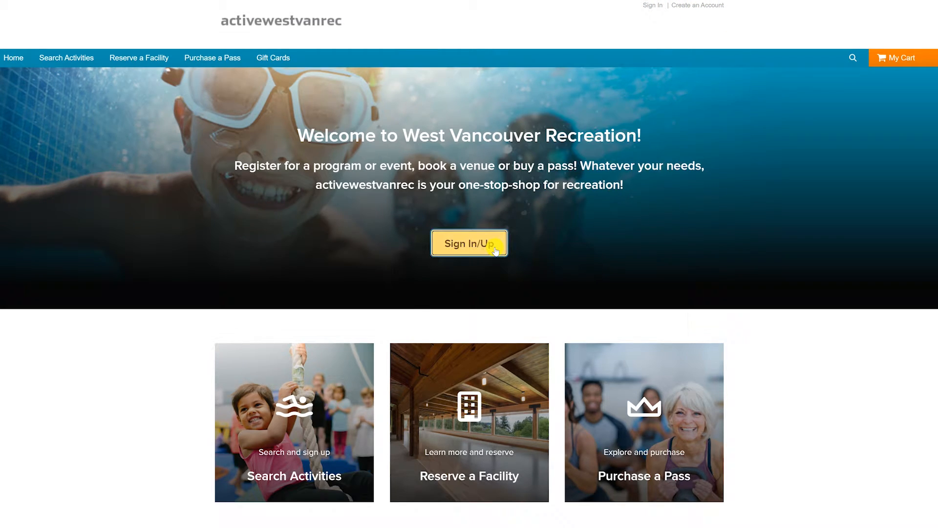
Open the login page via the yellow Sign In/Up banner button
{"action": "left_click", "coordinate": [469, 243]}
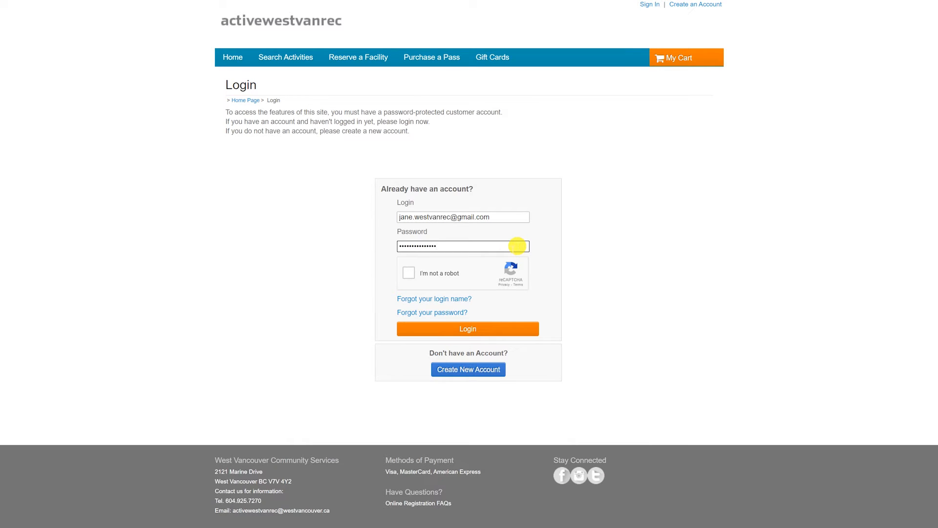
Attempt login after the reCAPTCHA, get the invalid error, and close Forgot Password
{"action": "left_click", "coordinate": [409, 273]}
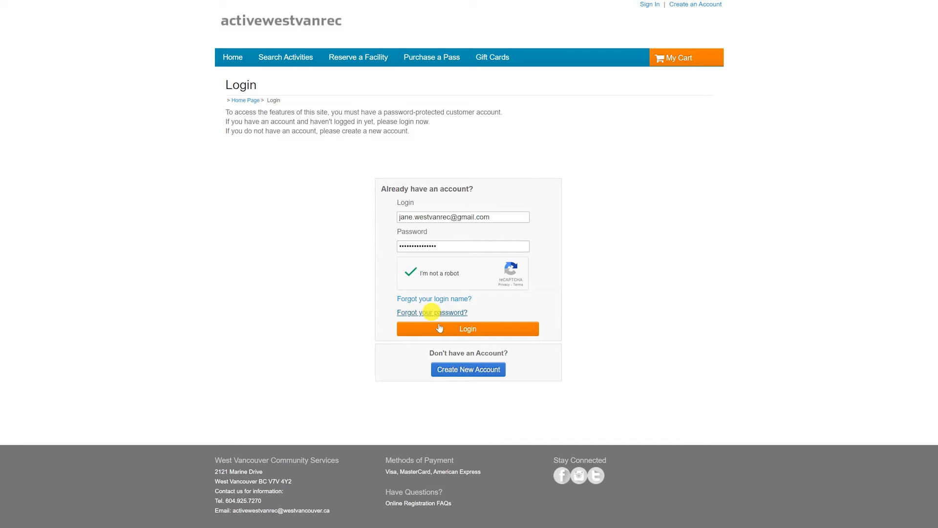
{"action": "left_click", "coordinate": [468, 328]}
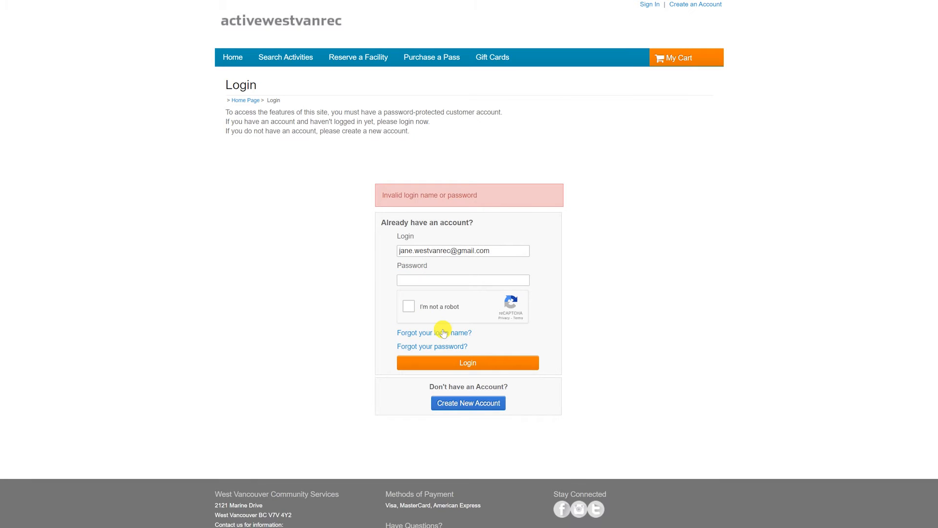
{"action": "mouse_move", "coordinate": [432, 347]}
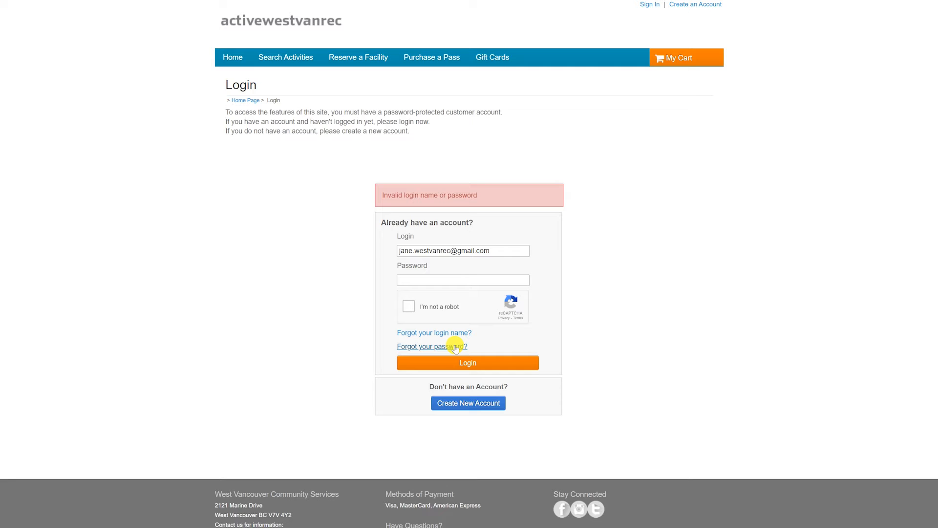
{"action": "left_click", "coordinate": [431, 346]}
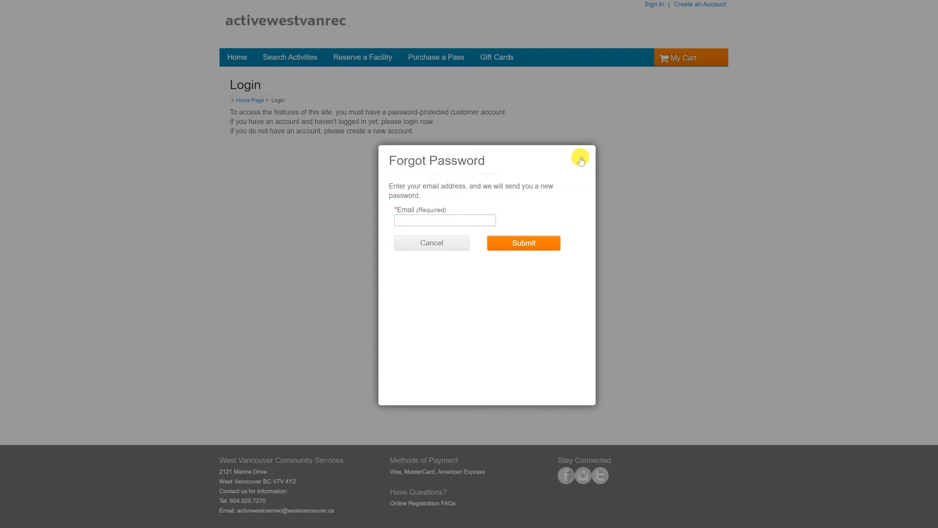
{"action": "left_click", "coordinate": [580, 158]}
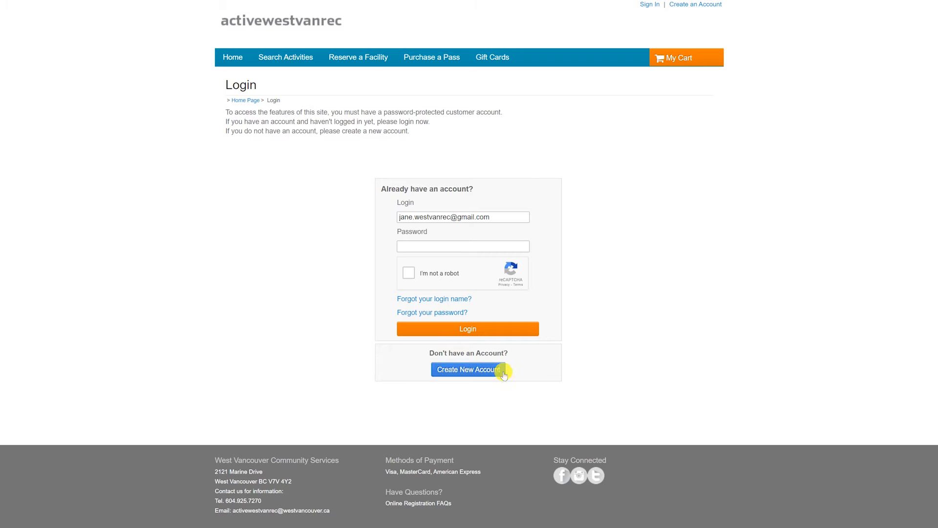
{"action": "left_click", "coordinate": [467, 370]}
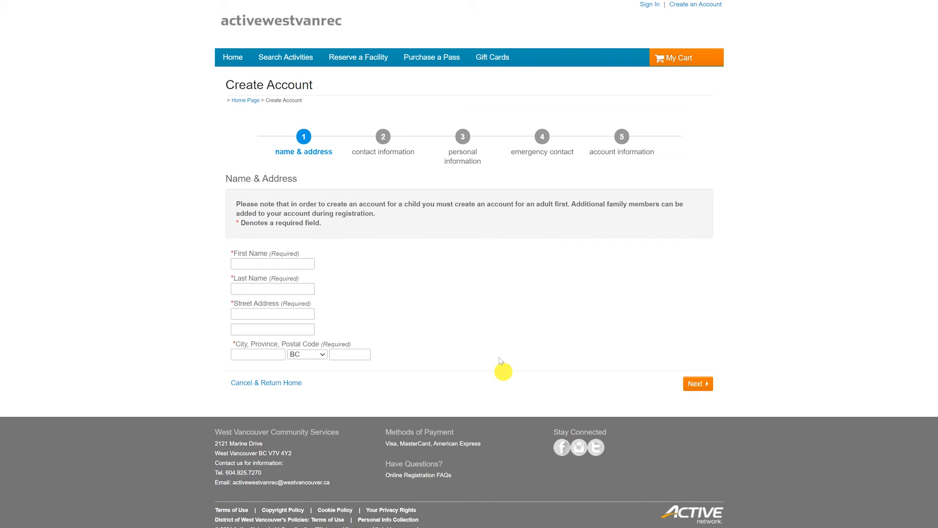
{"action": "type", "text": "Jane"}
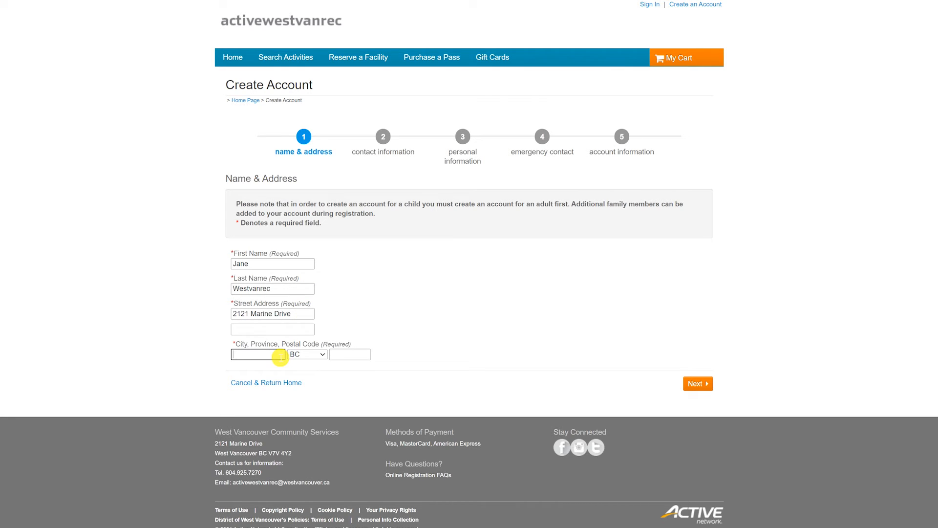
{"action": "type", "text": "West Vancouver"}
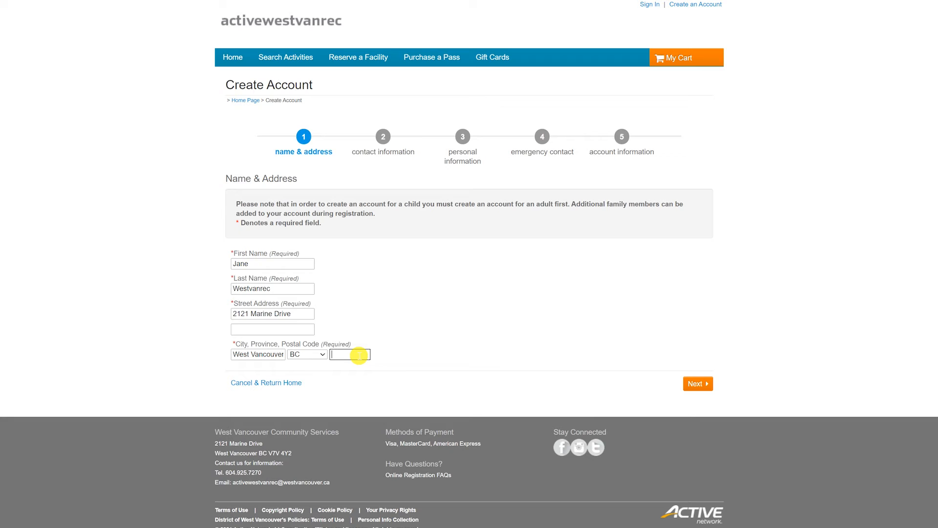
{"action": "type", "text": "V7V 4Y2"}
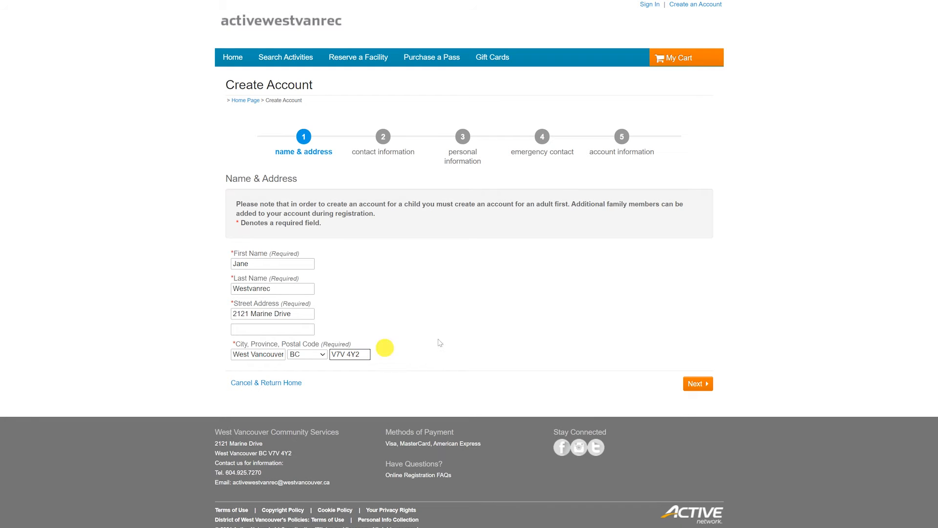
{"action": "left_click", "coordinate": [698, 384]}
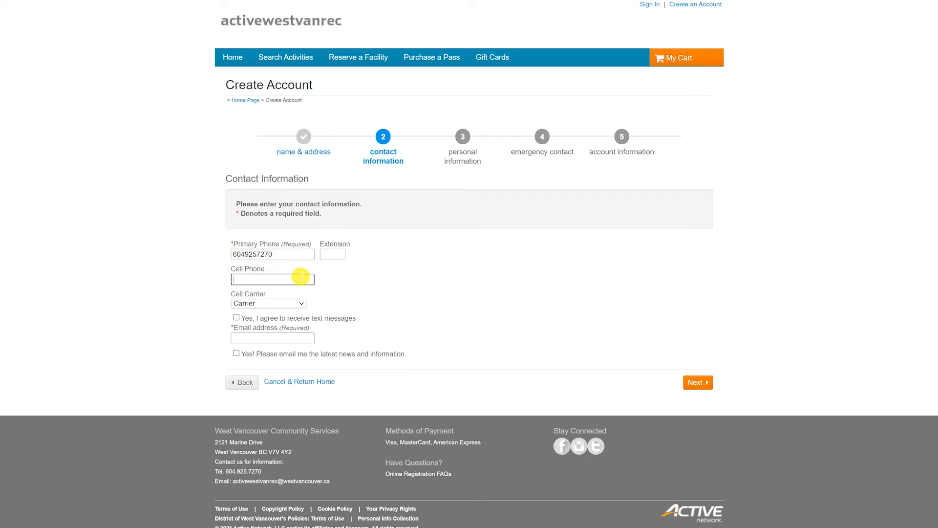
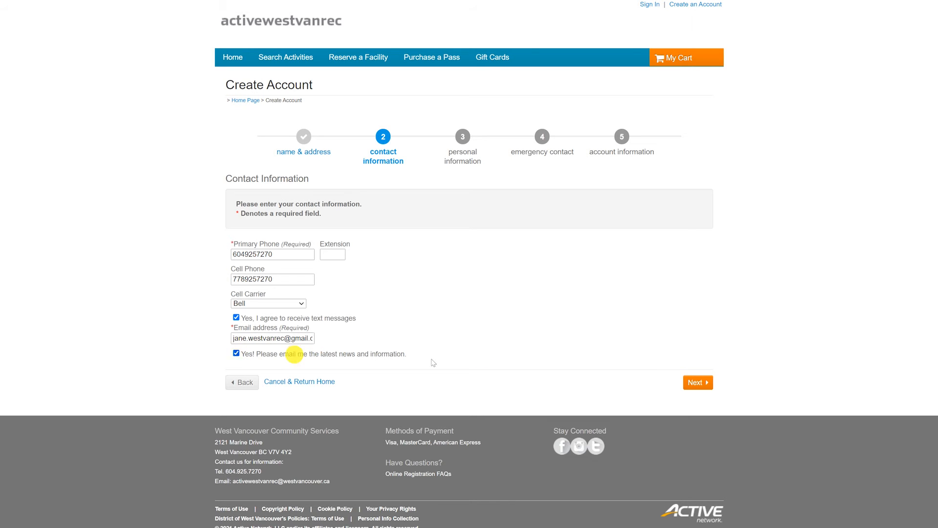
{"action": "left_click", "coordinate": [698, 382]}
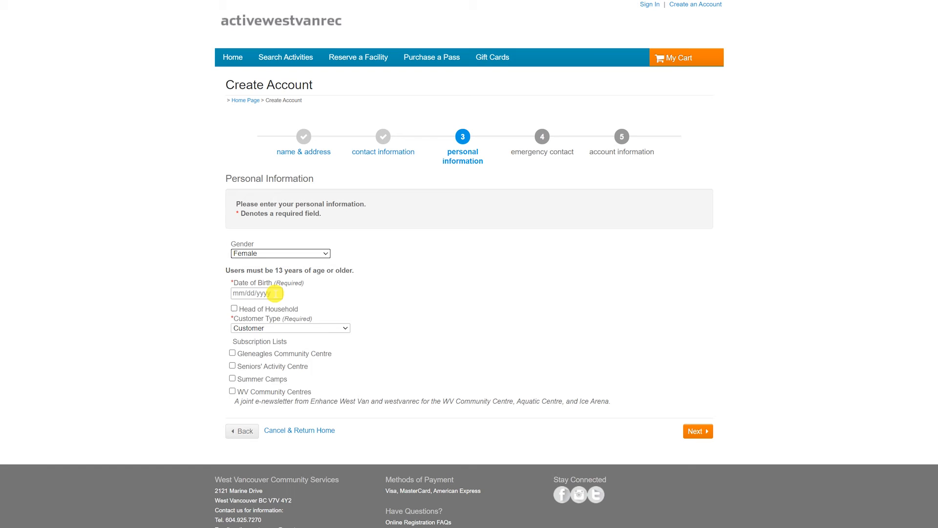
{"action": "left_click", "coordinate": [264, 307]}
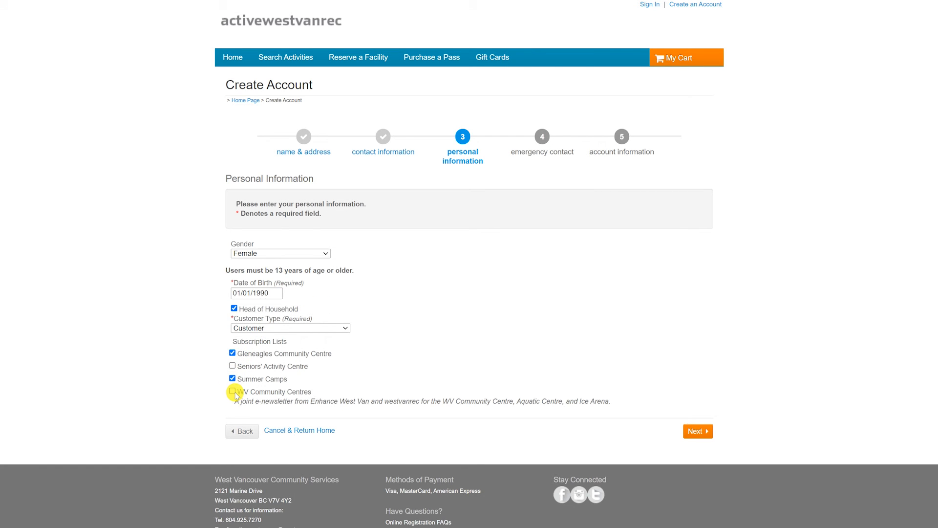
{"action": "left_click", "coordinate": [698, 431]}
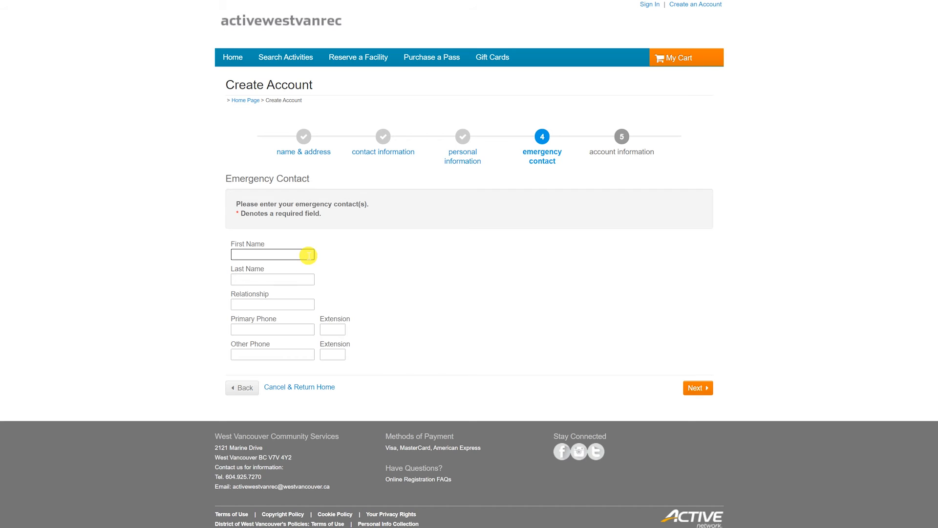
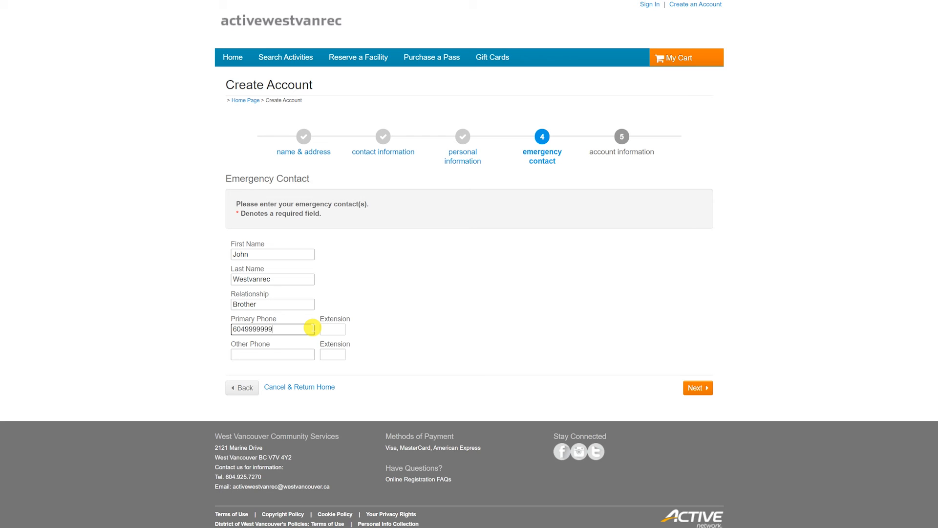
{"action": "left_click", "coordinate": [697, 388]}
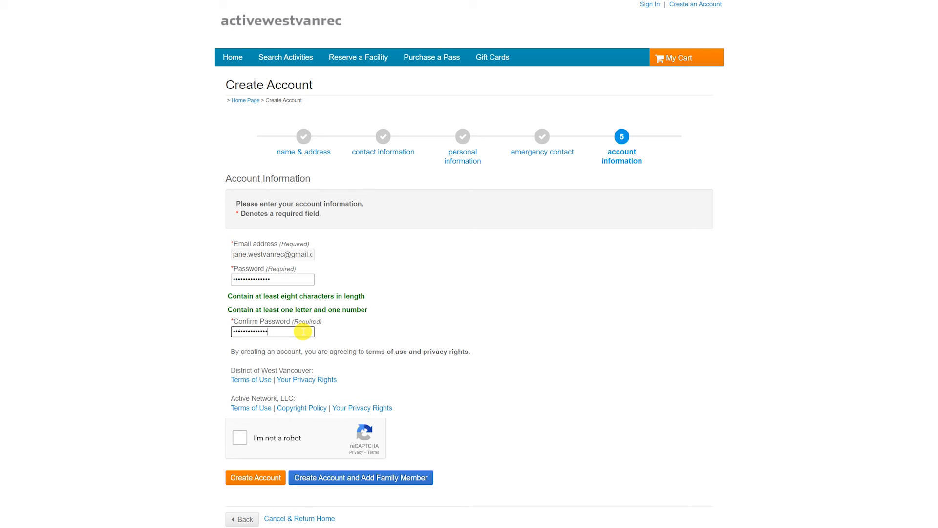
Pass the reCAPTCHA and submit the account with Create Account
{"action": "left_click", "coordinate": [240, 437]}
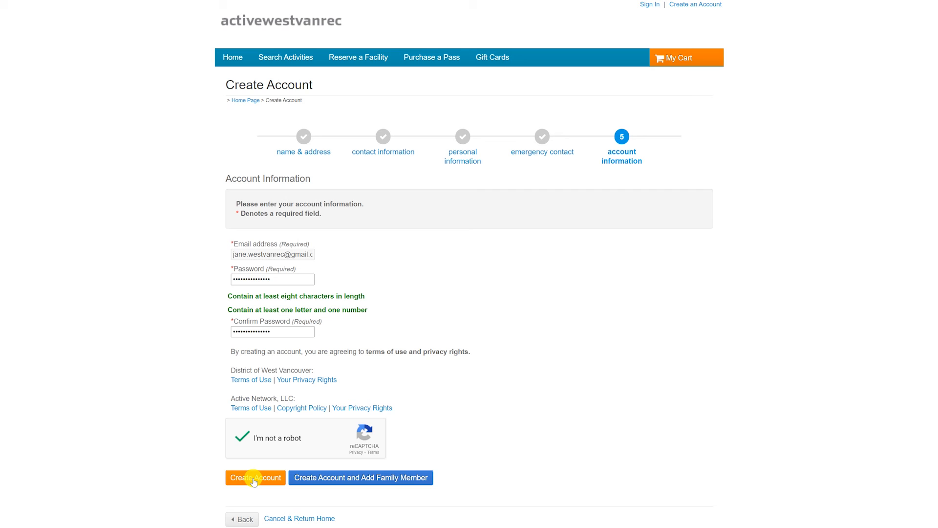
{"action": "mouse_move", "coordinate": [361, 478]}
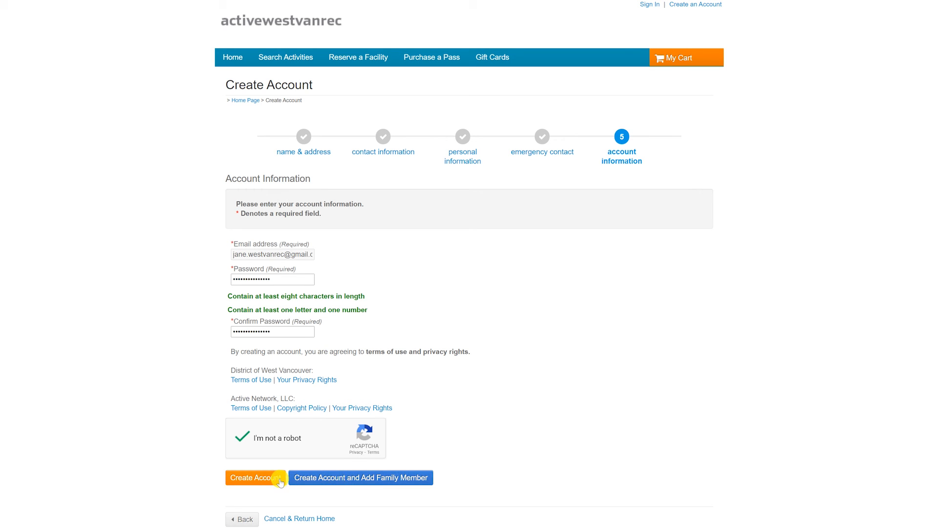
{"action": "left_click", "coordinate": [256, 477]}
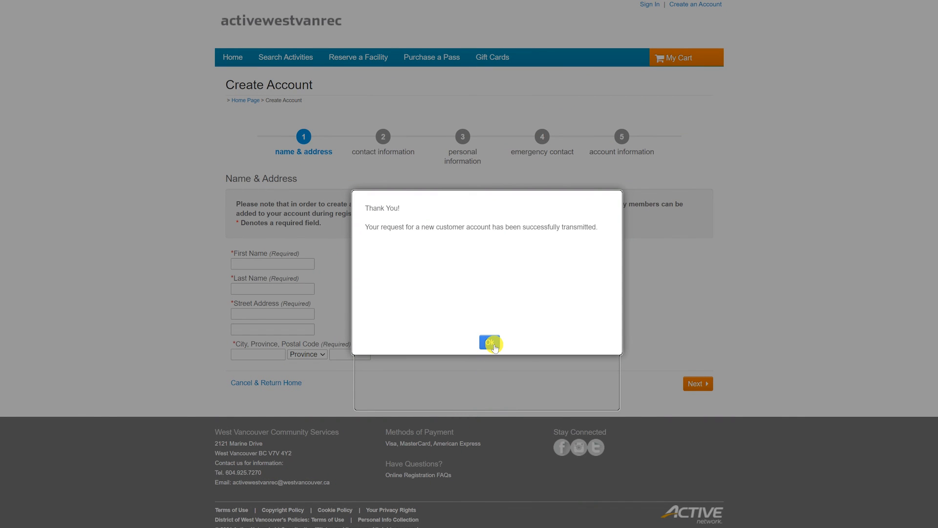
Confirm the Thank You dialog with OK to land on Jane's Account Options
{"action": "left_click", "coordinate": [489, 343]}
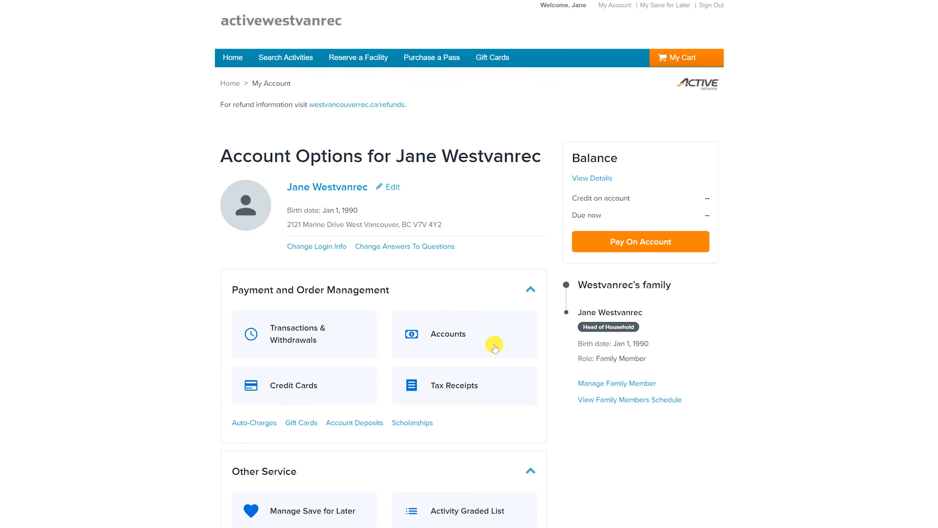